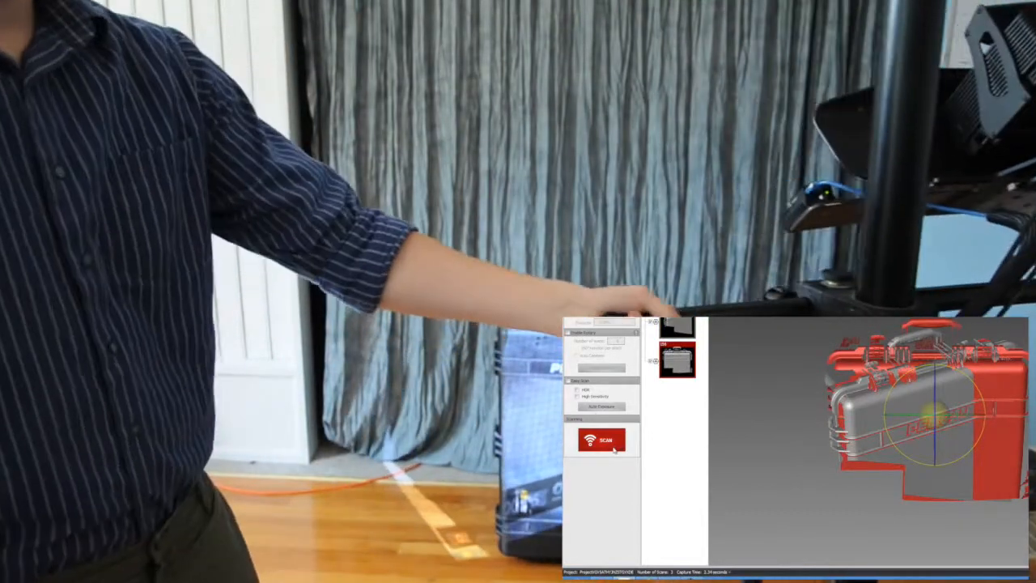
Capture a scan of the repositioned case, adding a third scan shown in red
click(601, 439)
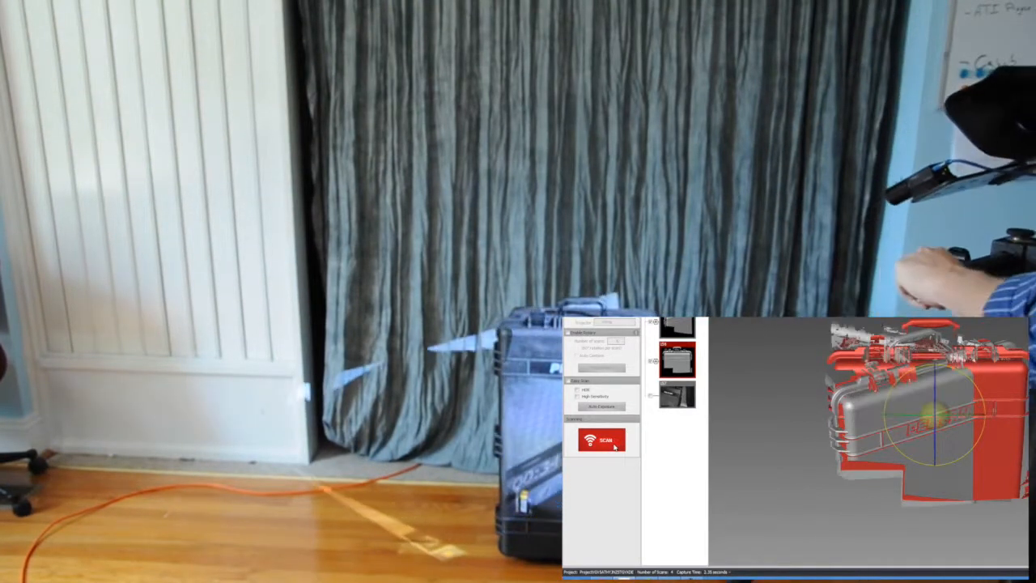
Show the latest scan on the combined model and start the next capture
click(601, 440)
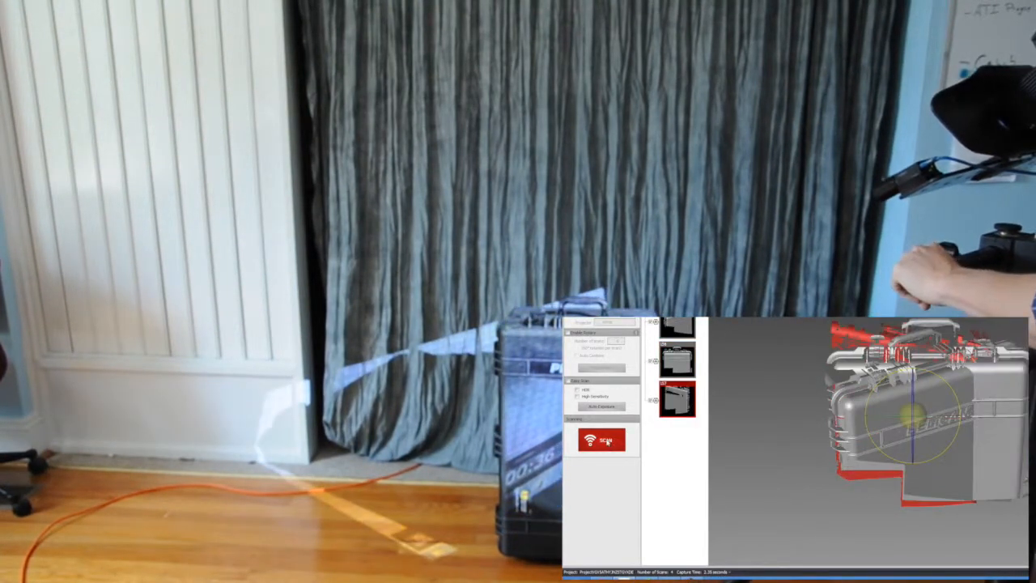
click(603, 441)
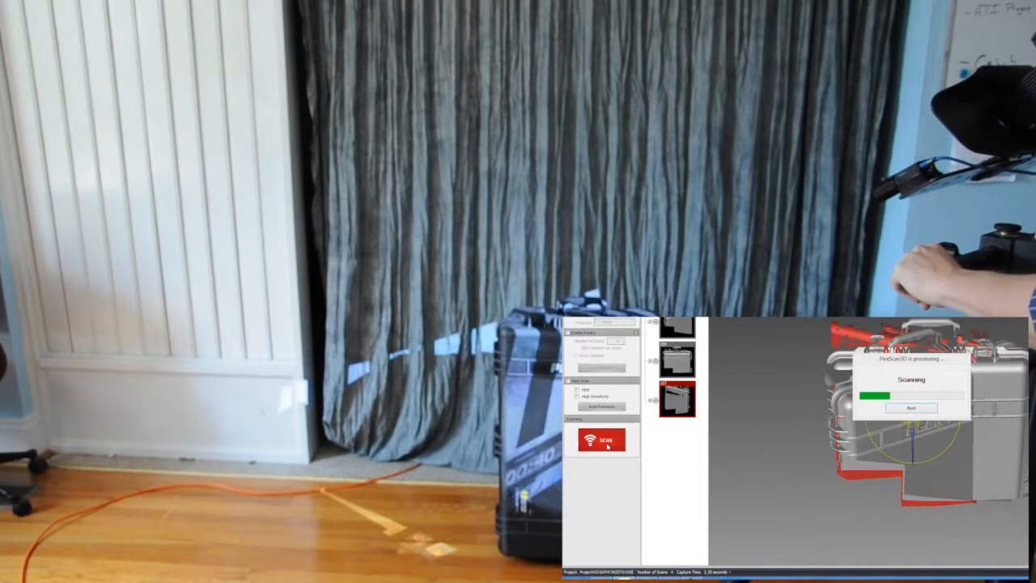